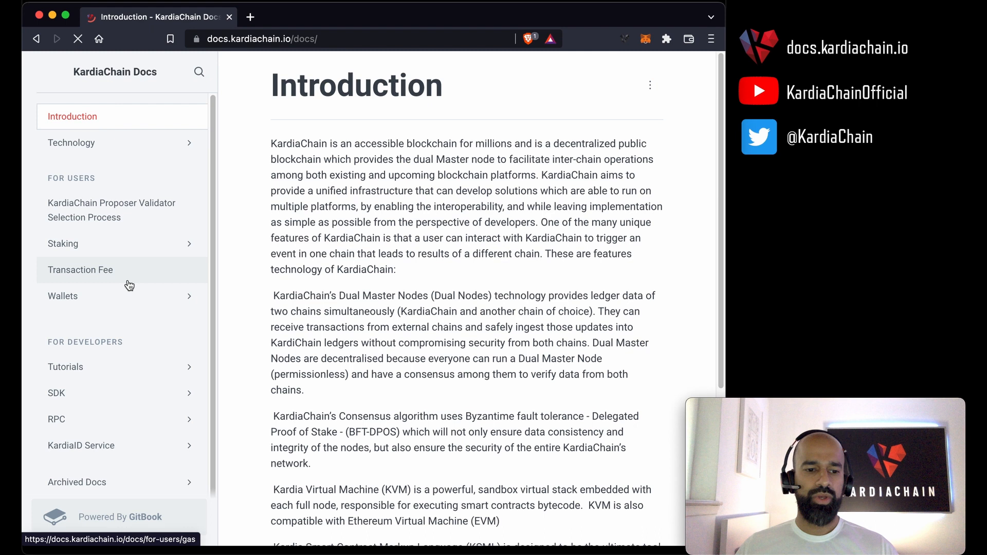
Navigate For Developers > Tutorials > KRC20 Tokens to the Deploying KRC20 Token guide
{"action": "left_click", "coordinate": [65, 367]}
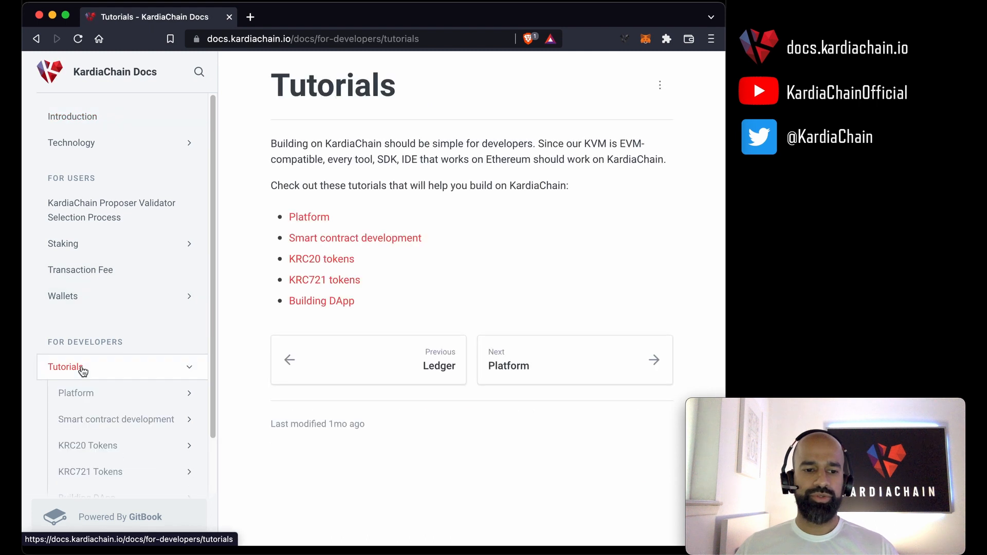
{"action": "left_click", "coordinate": [87, 445]}
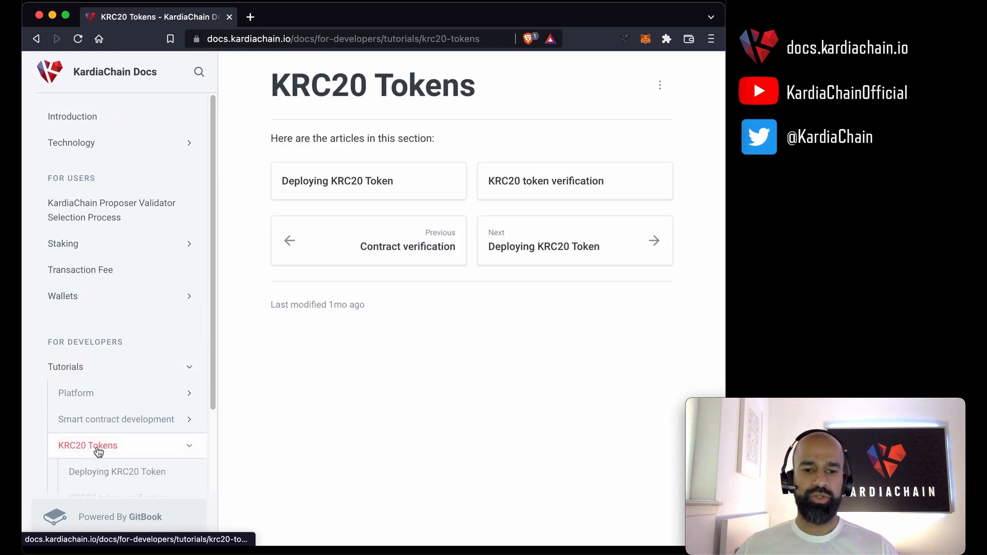
{"action": "left_click", "coordinate": [116, 472]}
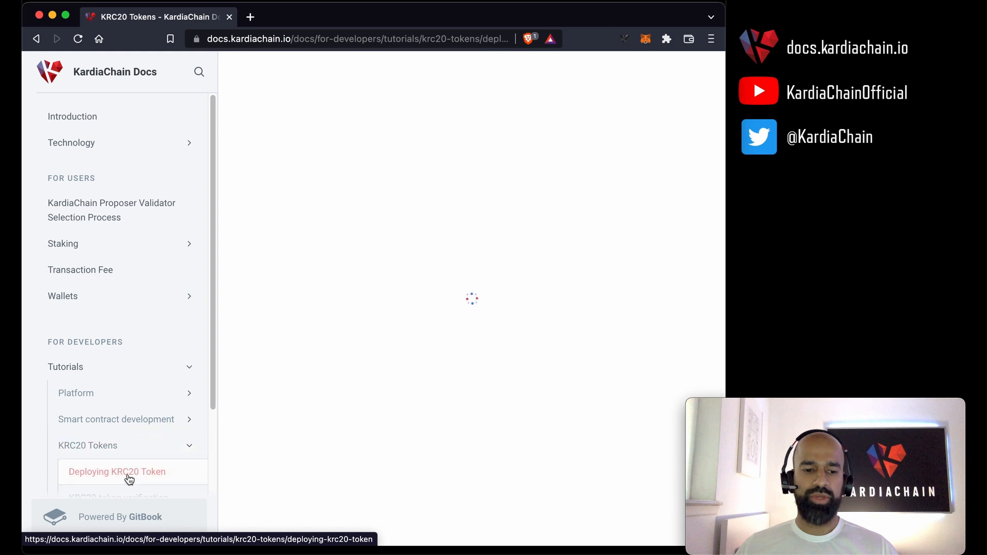
{"action": "left_click", "coordinate": [116, 472]}
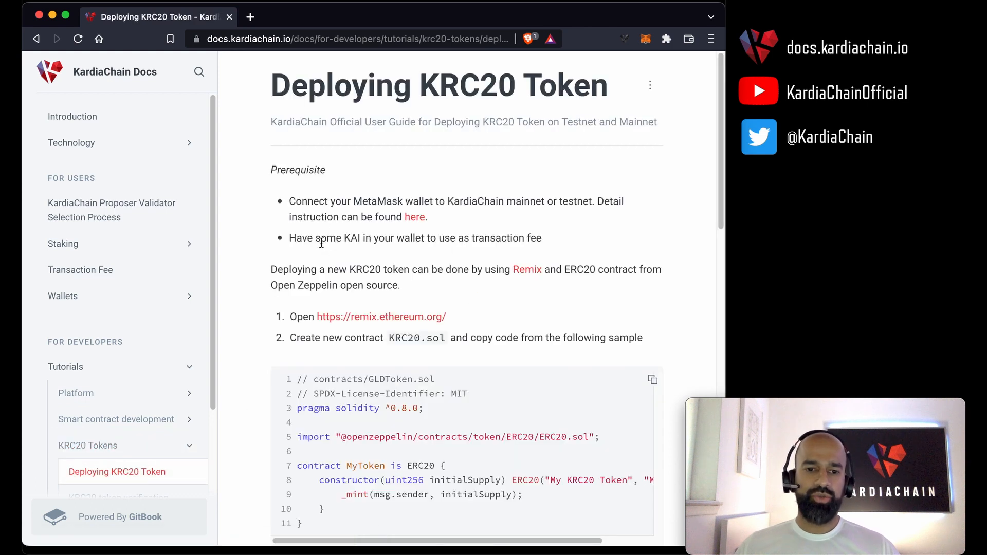
{"action": "left_click_drag", "start_coordinate": [288, 202], "coordinate": [542, 237]}
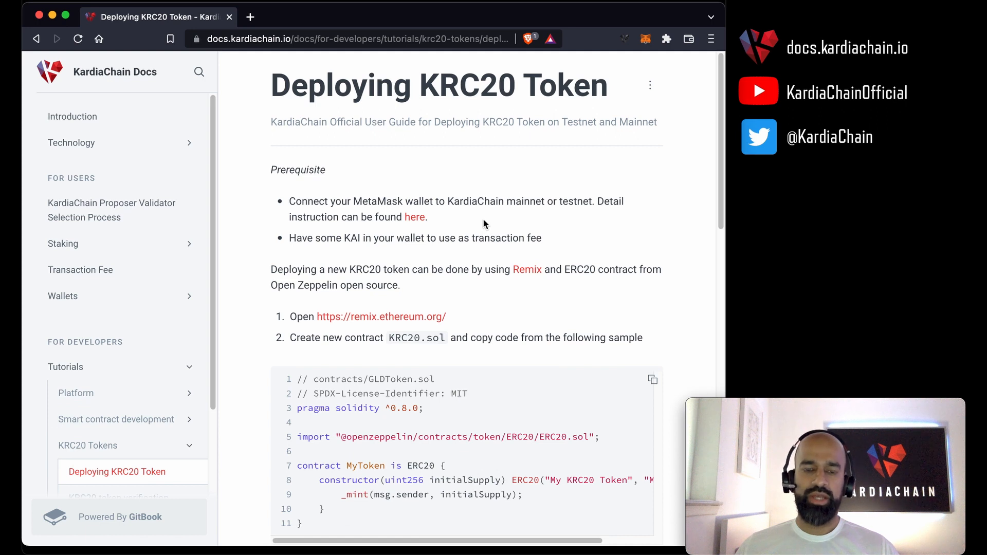
{"action": "mouse_move", "coordinate": [414, 217]}
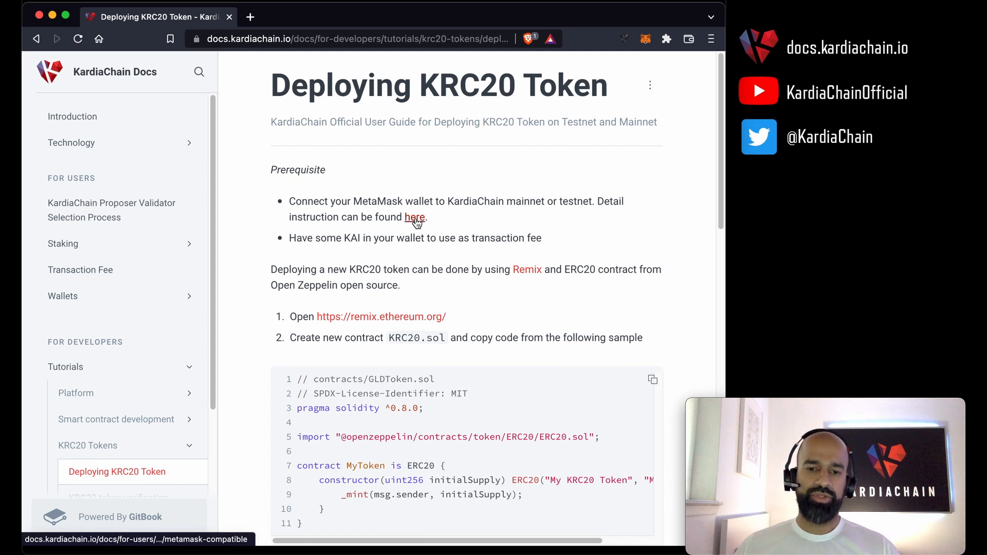
{"action": "mouse_move", "coordinate": [394, 240]}
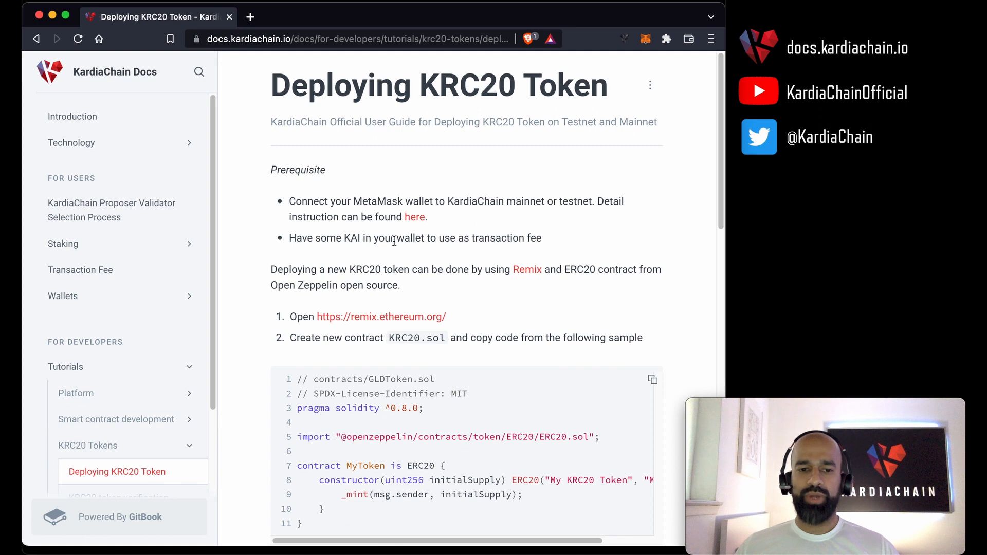
{"action": "left_click_drag", "start_coordinate": [328, 238], "coordinate": [436, 237]}
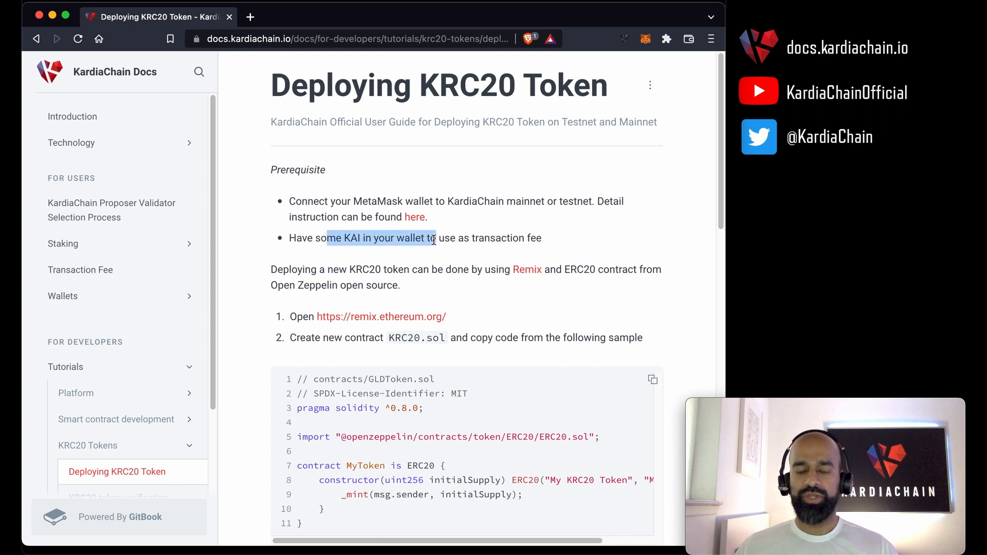
{"action": "left_click", "coordinate": [549, 237]}
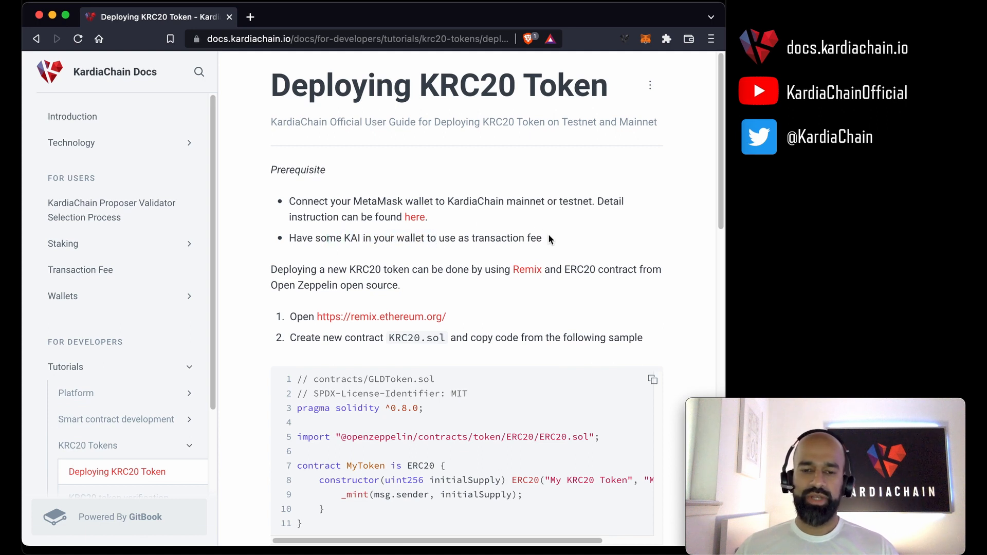
{"action": "mouse_move", "coordinate": [487, 223]}
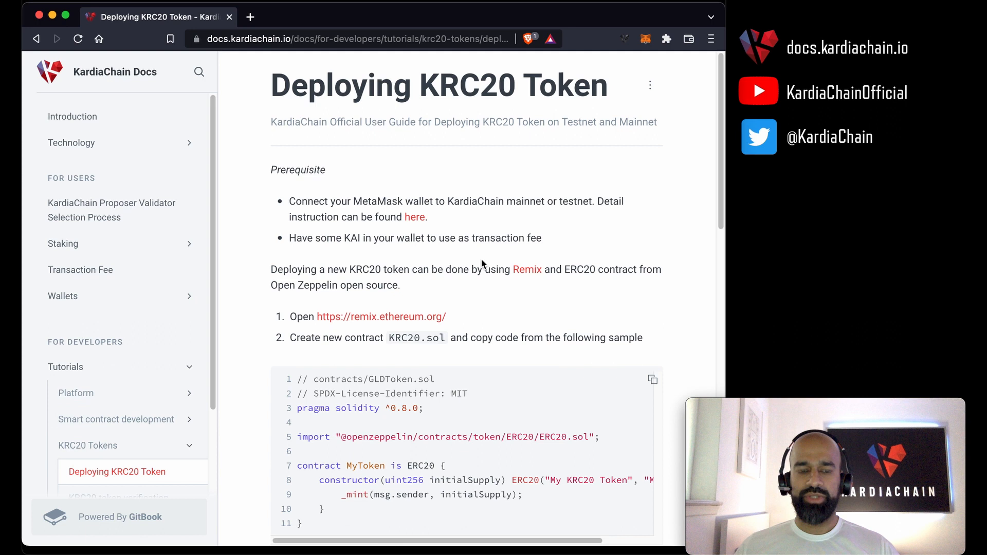
{"action": "mouse_move", "coordinate": [480, 253]}
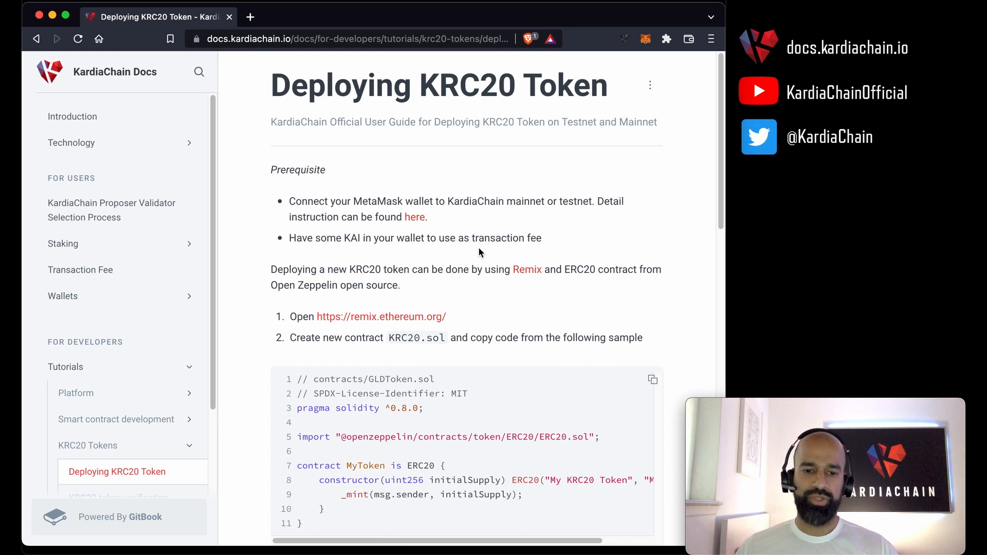
{"action": "scroll", "scroll_direction": "down", "scroll_amount": 3}
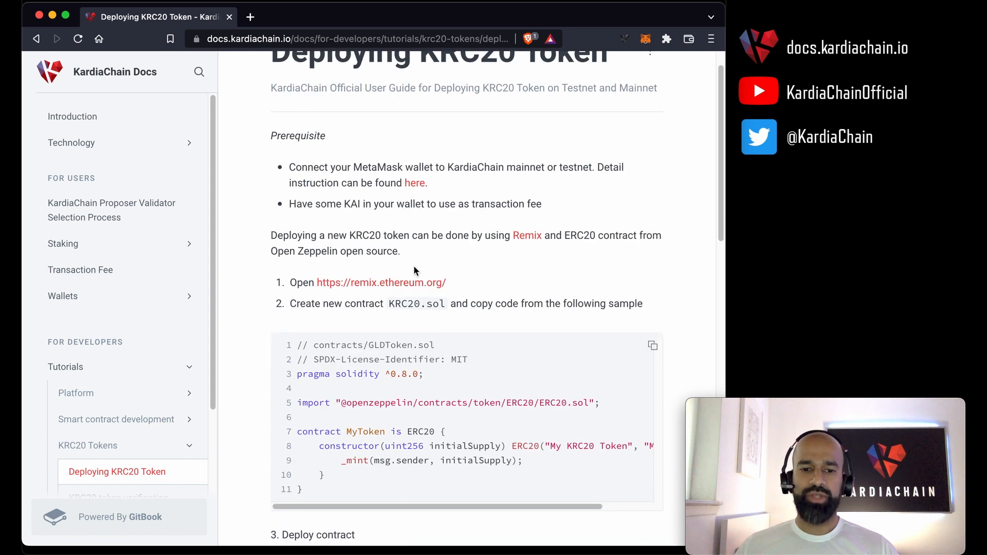
{"action": "right_click", "coordinate": [380, 282]}
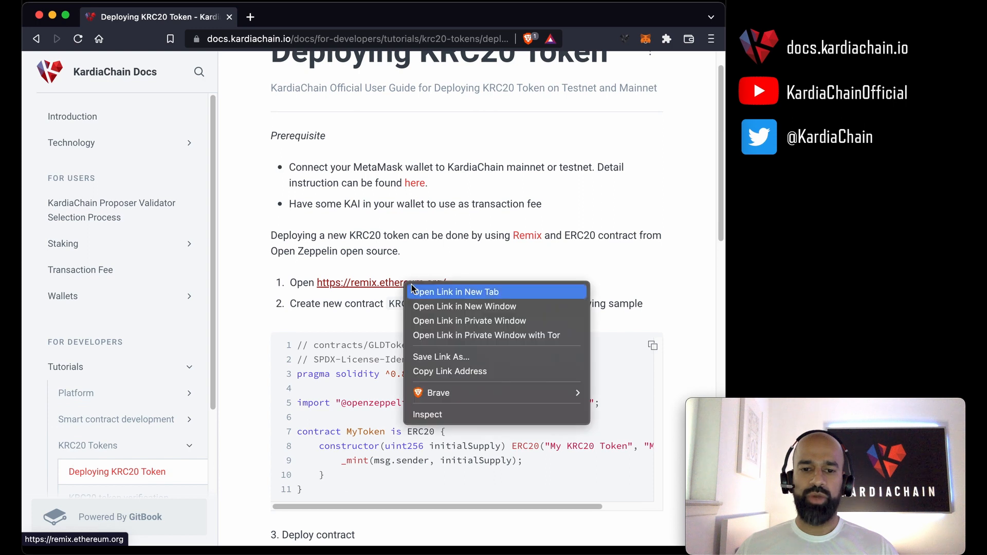
{"action": "left_click", "coordinate": [456, 291]}
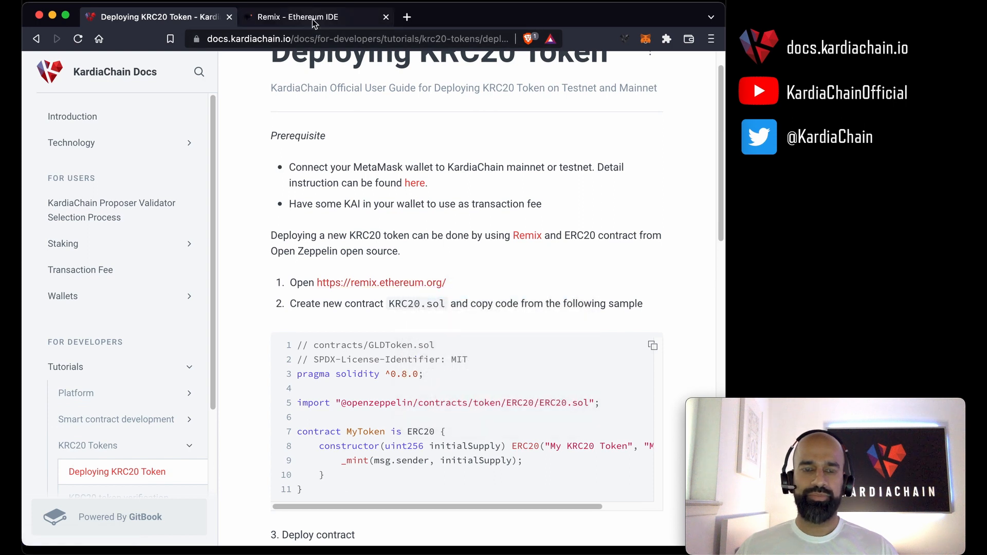
{"action": "scroll", "scroll_direction": "down", "scroll_amount": 3}
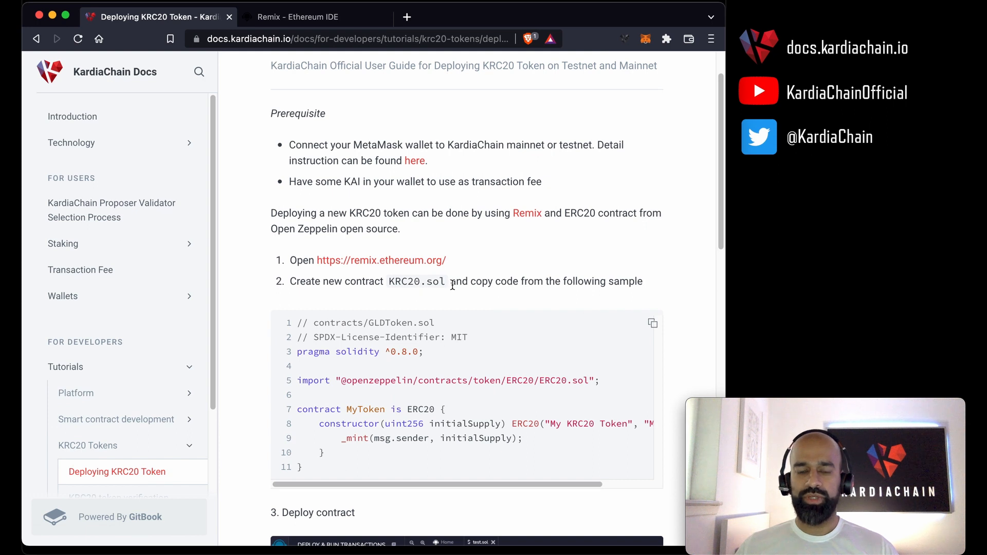
{"action": "mouse_move", "coordinate": [452, 301]}
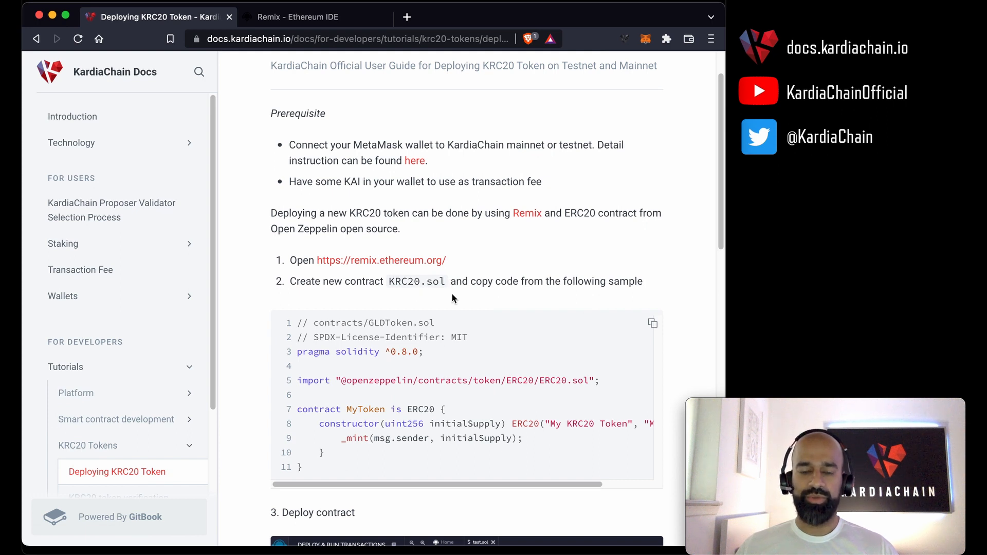
{"action": "mouse_move", "coordinate": [653, 323]}
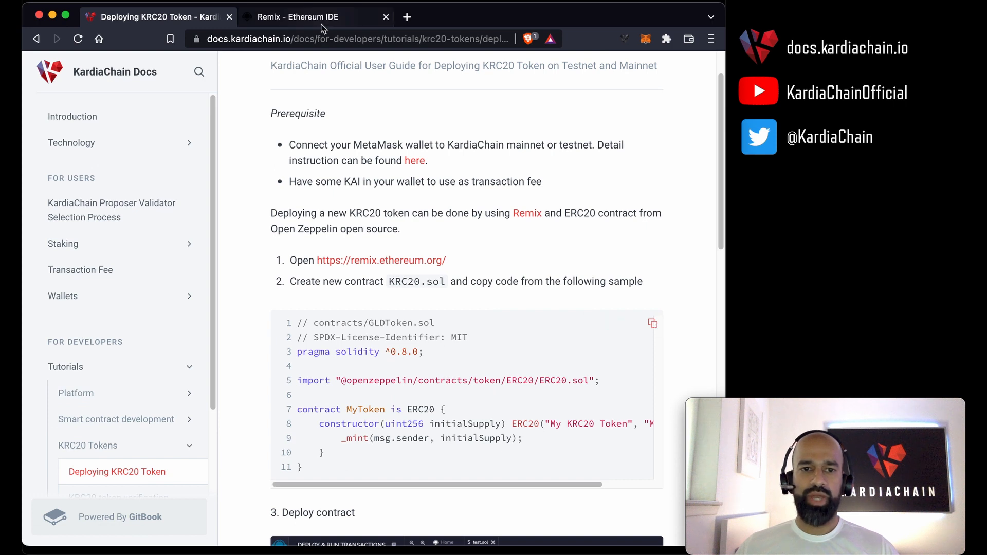
Create a new file KRC20.sol in Remix's contracts folder for the sample token code
{"action": "left_click", "coordinate": [299, 17]}
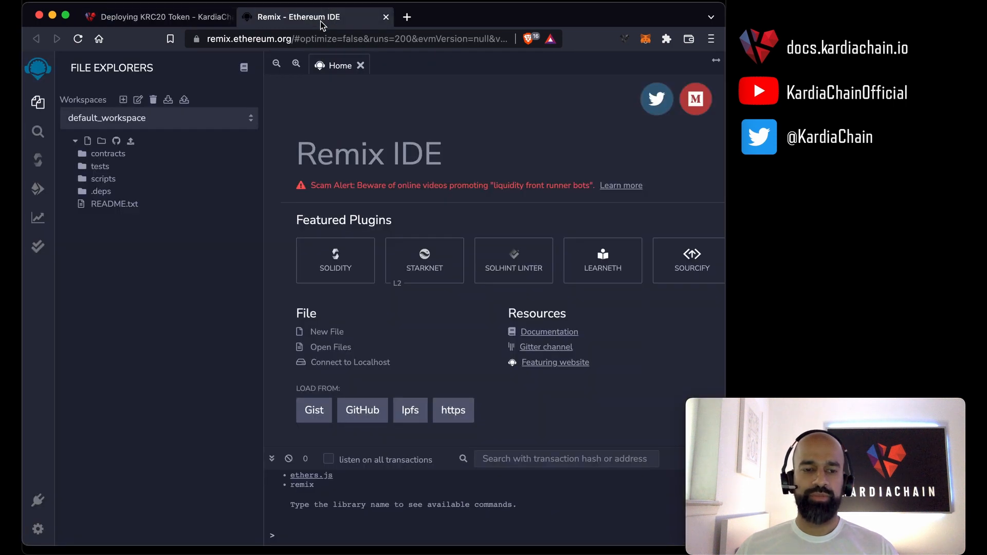
{"action": "left_click", "coordinate": [108, 153]}
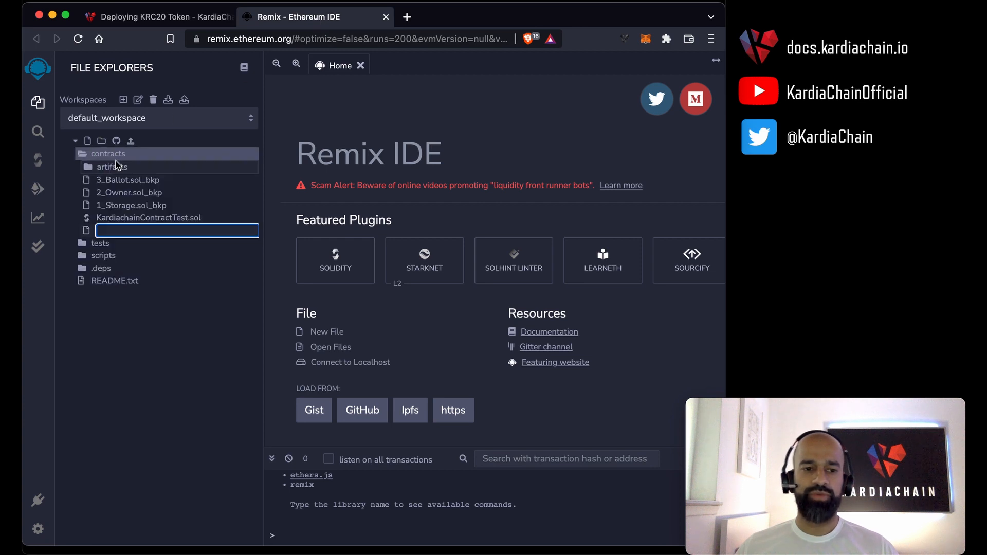
{"action": "type", "text": "KRC20.sol"}
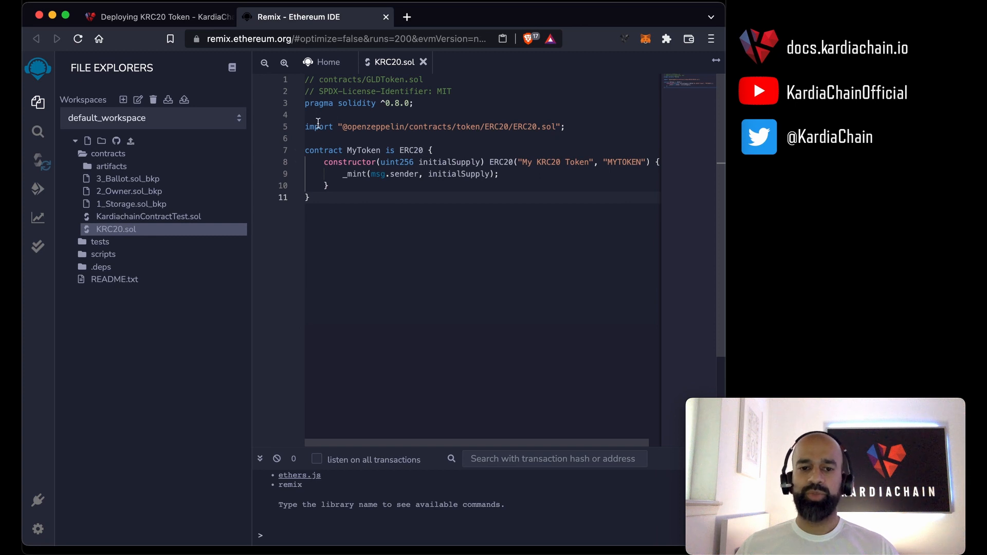
Change the token name to Rami's KRC20 Token and the symbol MYTOKEN to RAMI
{"action": "left_click_drag", "start_coordinate": [321, 127], "coordinate": [540, 127]}
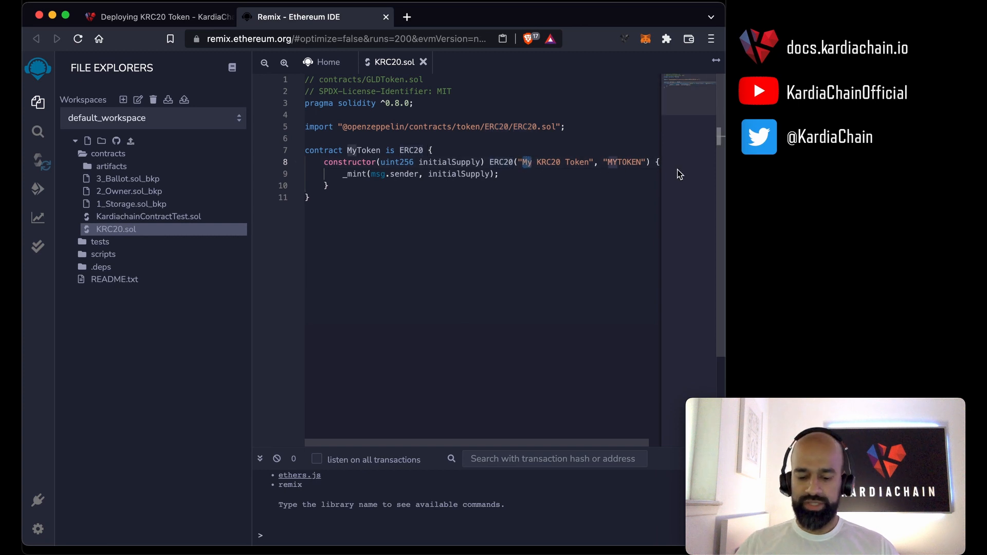
{"action": "type", "text": "Rami's"}
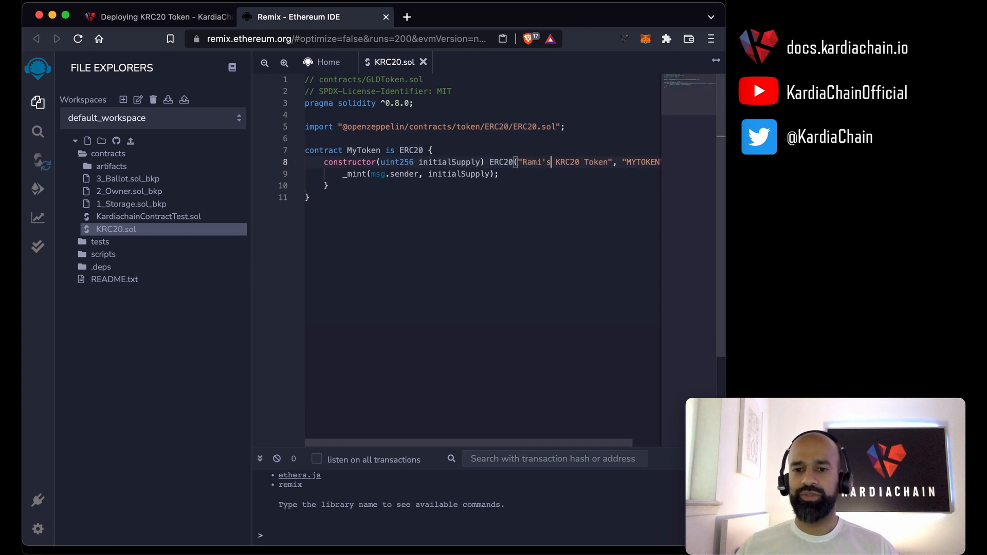
{"action": "double_click", "coordinate": [633, 162]}
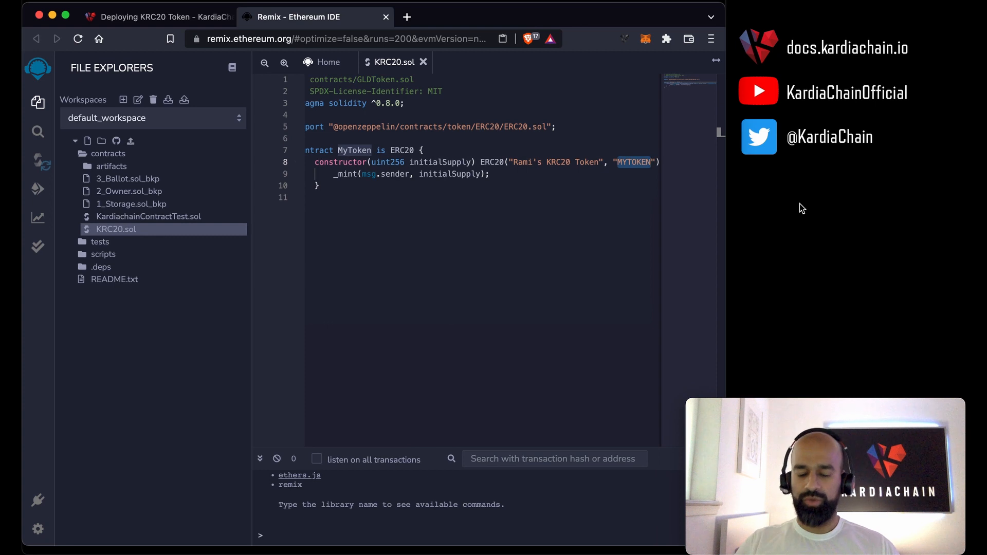
{"action": "type", "text": "RAMI"}
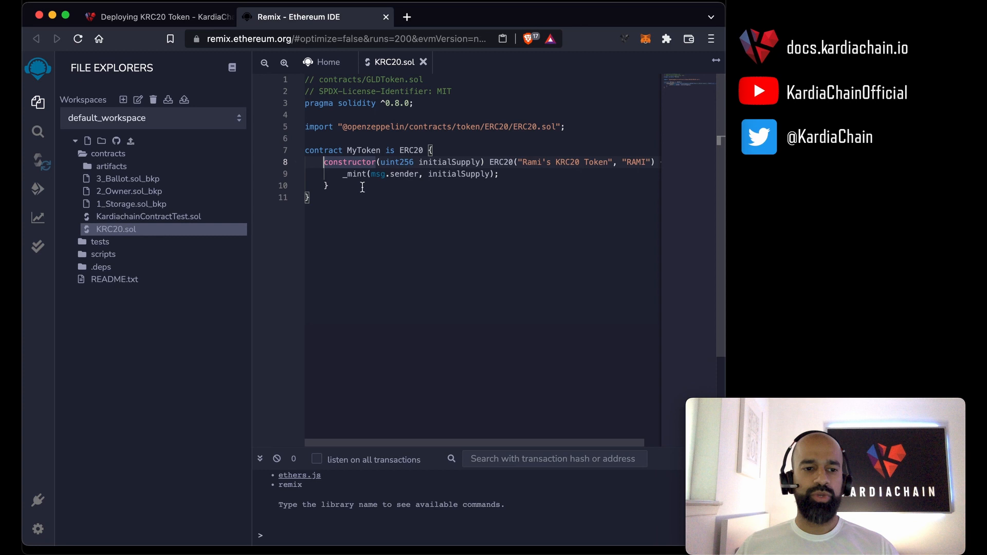
{"action": "left_click", "coordinate": [38, 160]}
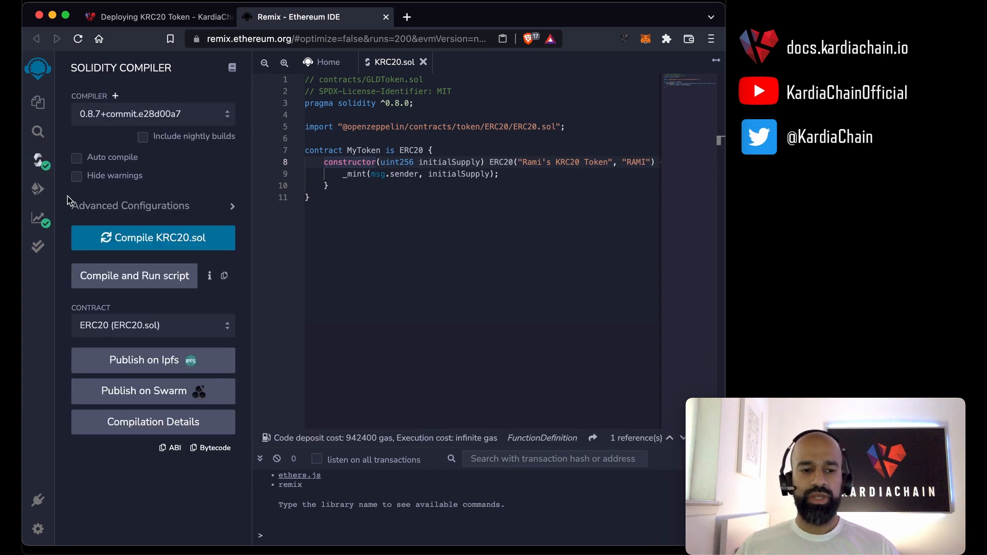
Compile KRC20.sol and view MyToken in the compiled Contract list
{"action": "left_click", "coordinate": [153, 326]}
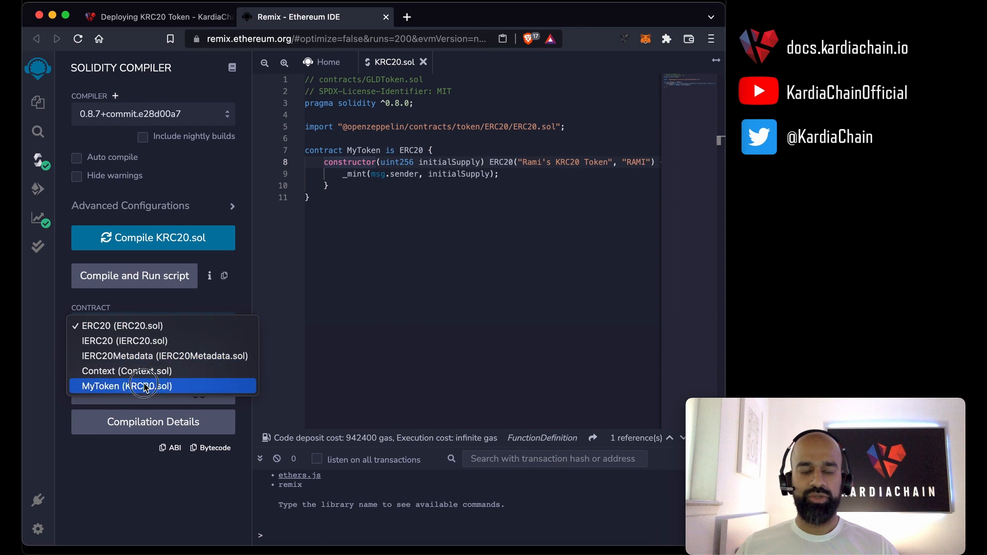
{"action": "left_click", "coordinate": [125, 386]}
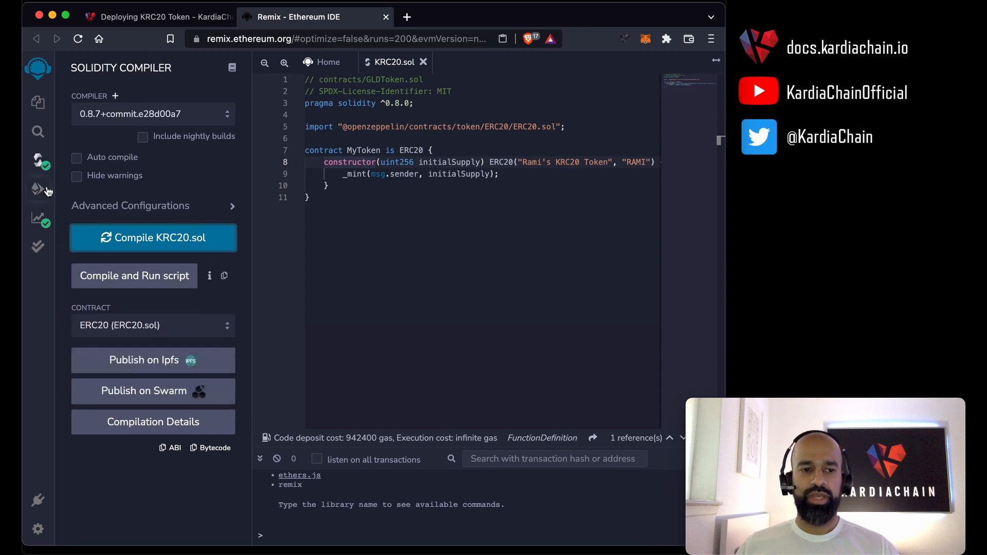
Set the deployment environment to Injected Web3 using the browser wallet
{"action": "left_click", "coordinate": [38, 189]}
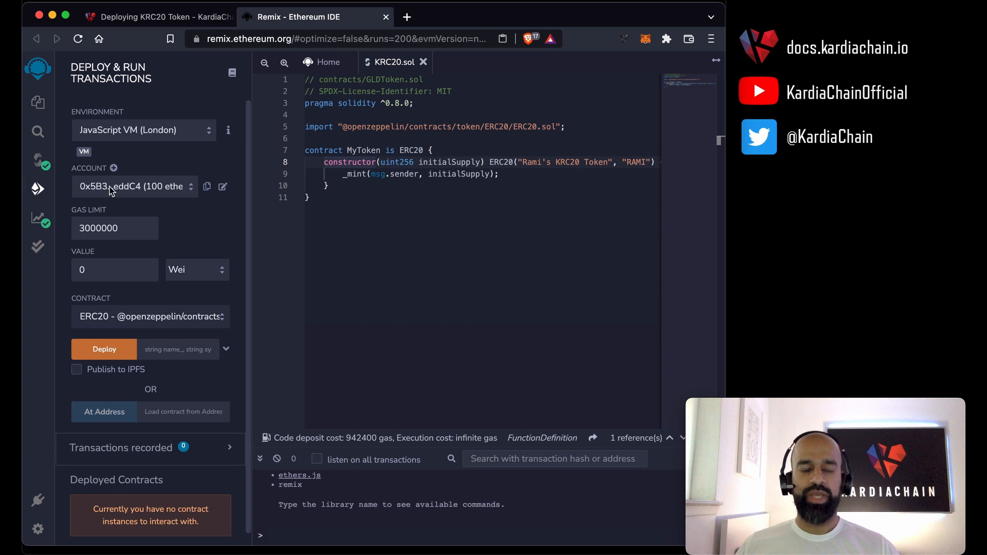
{"action": "left_click", "coordinate": [142, 130]}
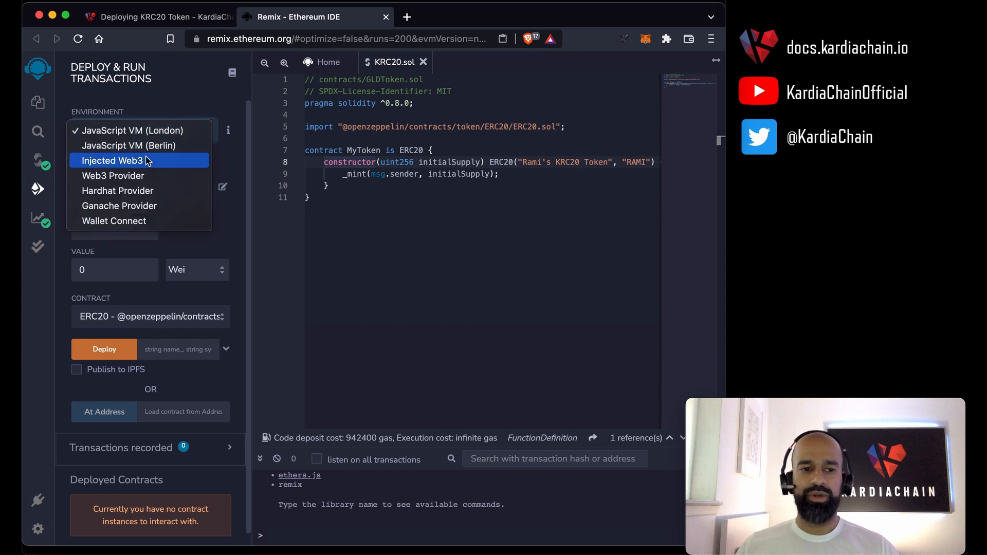
{"action": "left_click", "coordinate": [144, 130]}
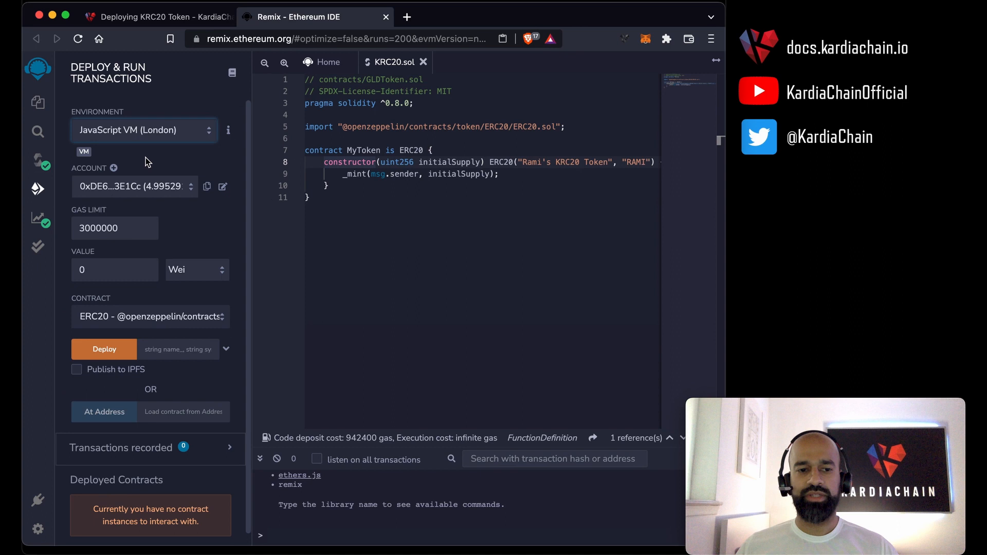
{"action": "left_click", "coordinate": [143, 129]}
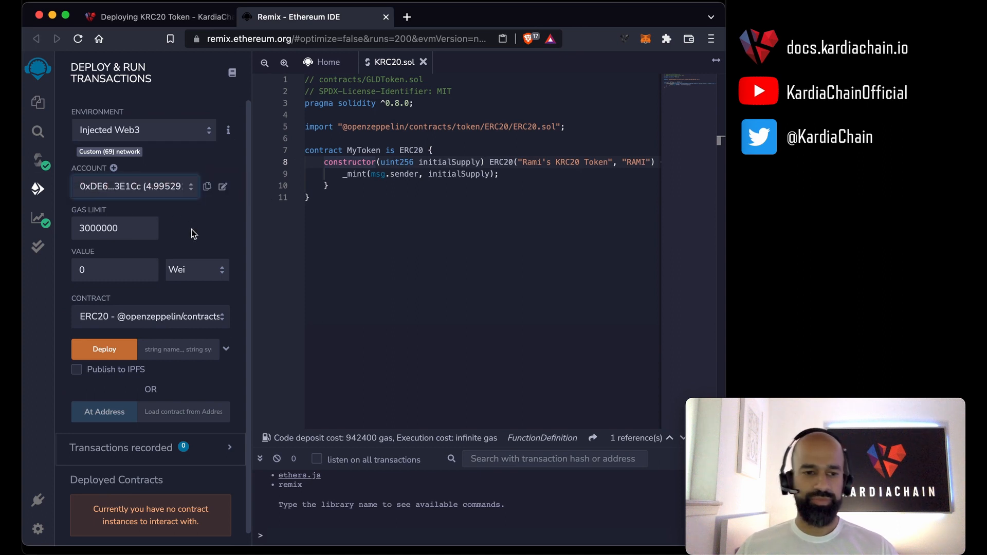
Select MyToken - contracts/KRC20.sol and enter initial supply 47000000
{"action": "left_click", "coordinate": [151, 316]}
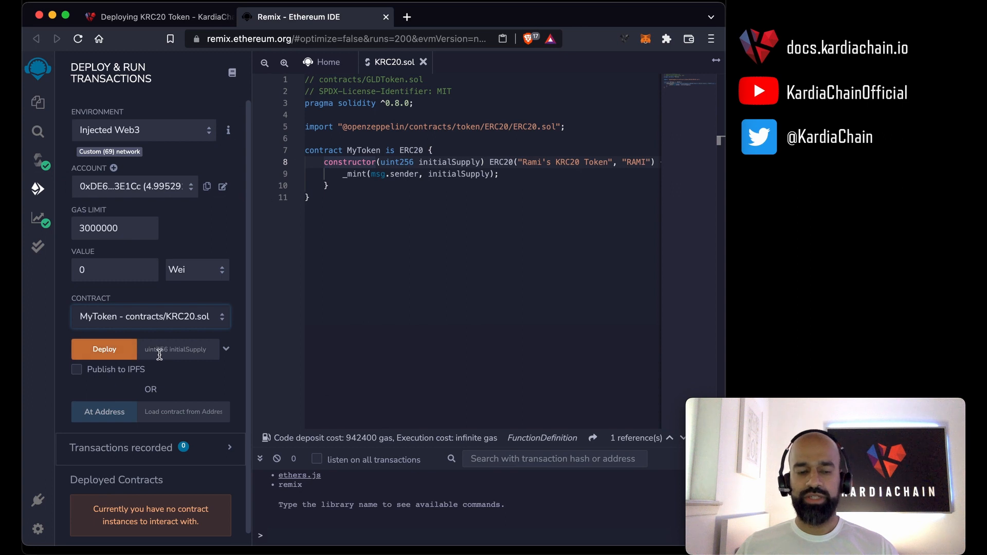
{"action": "left_click", "coordinate": [178, 350]}
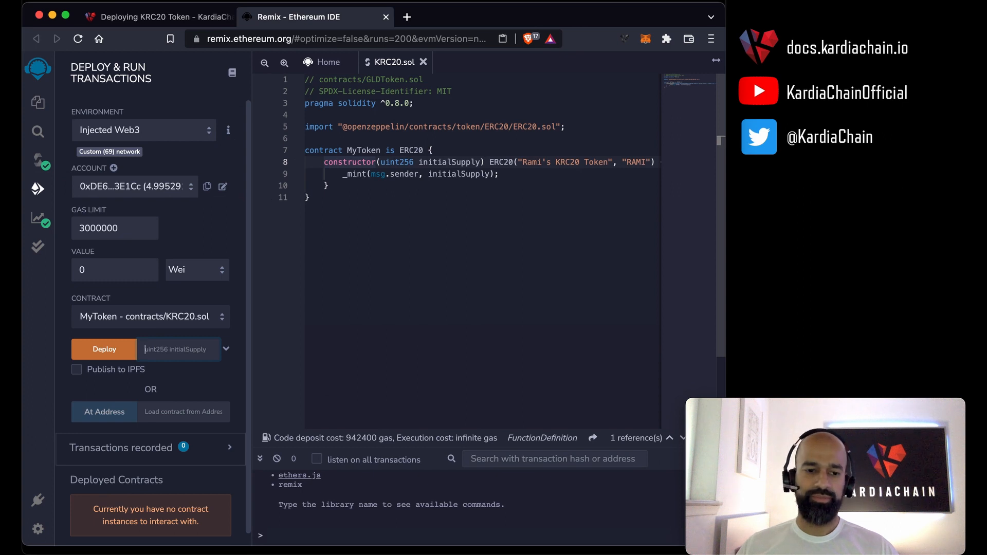
{"action": "type", "text": "47000000000000000"}
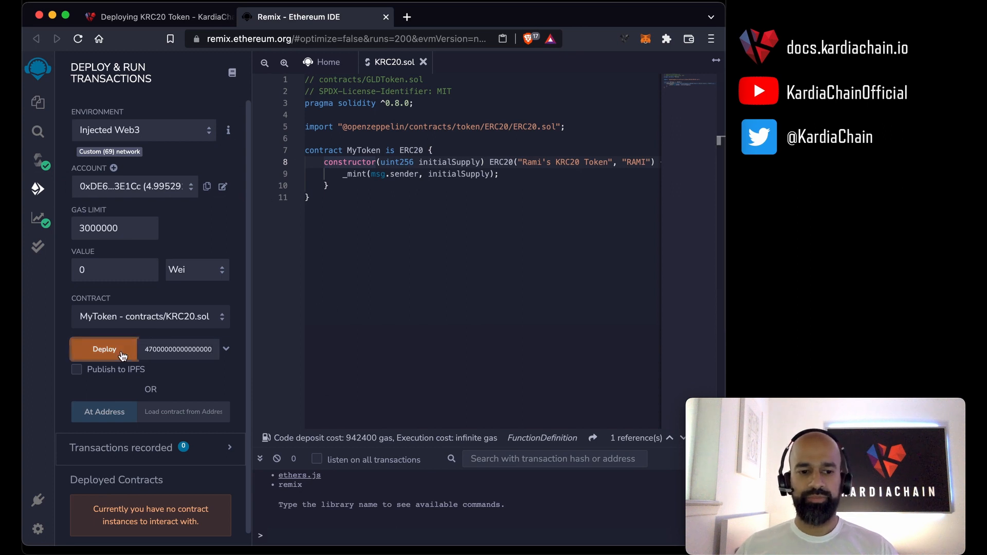
Deploy MyToken and confirm the contract-creation transaction in MetaMask
{"action": "left_click", "coordinate": [104, 349]}
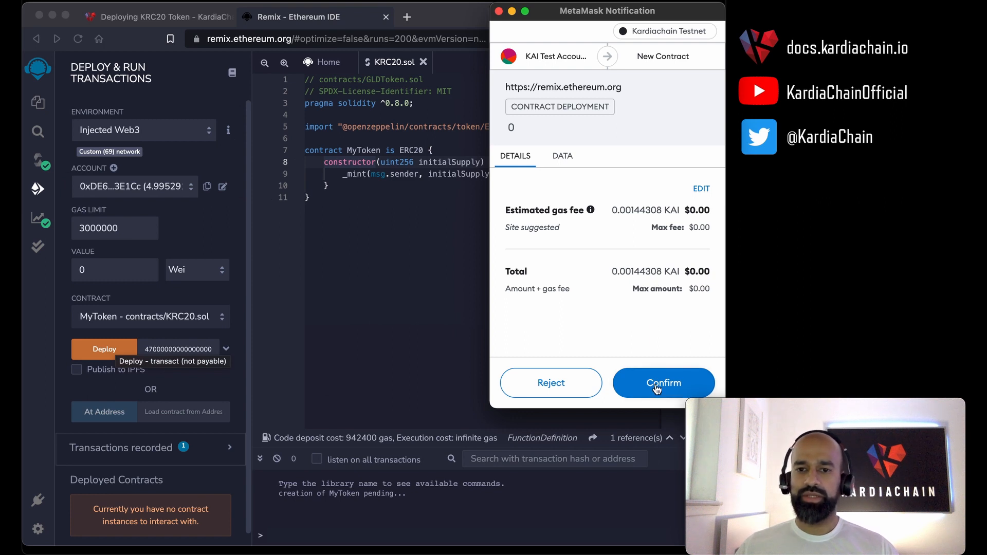
{"action": "left_click", "coordinate": [663, 383]}
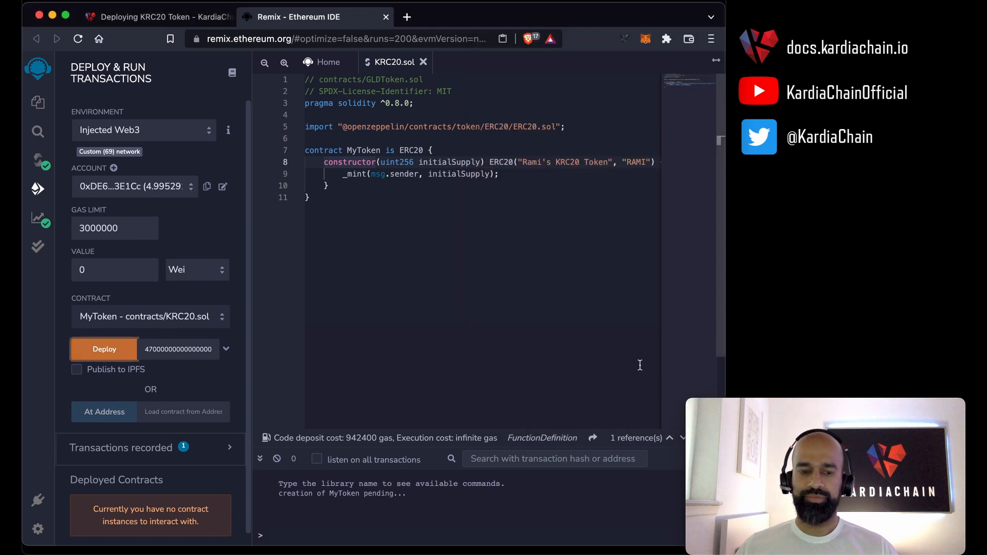
{"action": "left_click", "coordinate": [104, 348]}
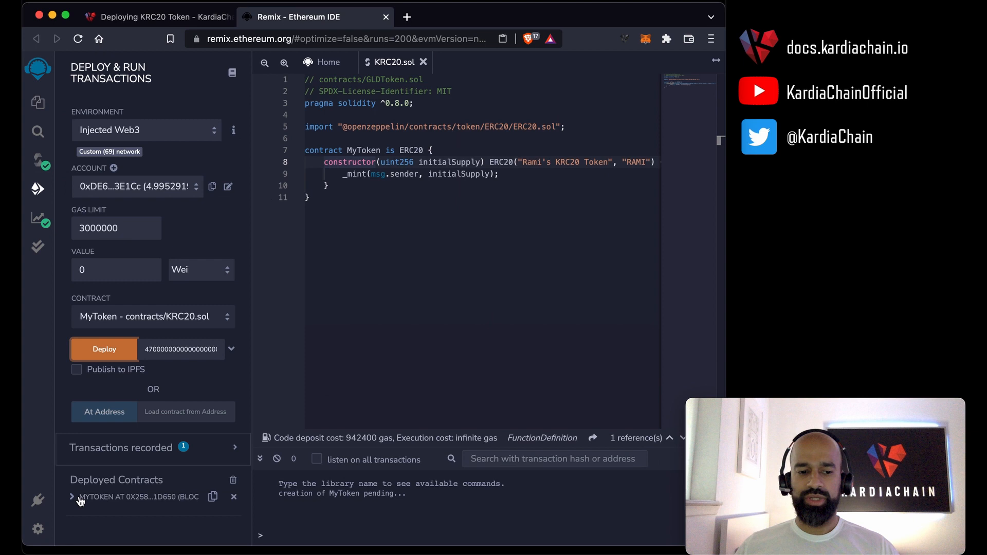
Read the deployed token's name Rami's KRC20 Token, symbol RAMI and totalSupply
{"action": "left_click", "coordinate": [71, 496]}
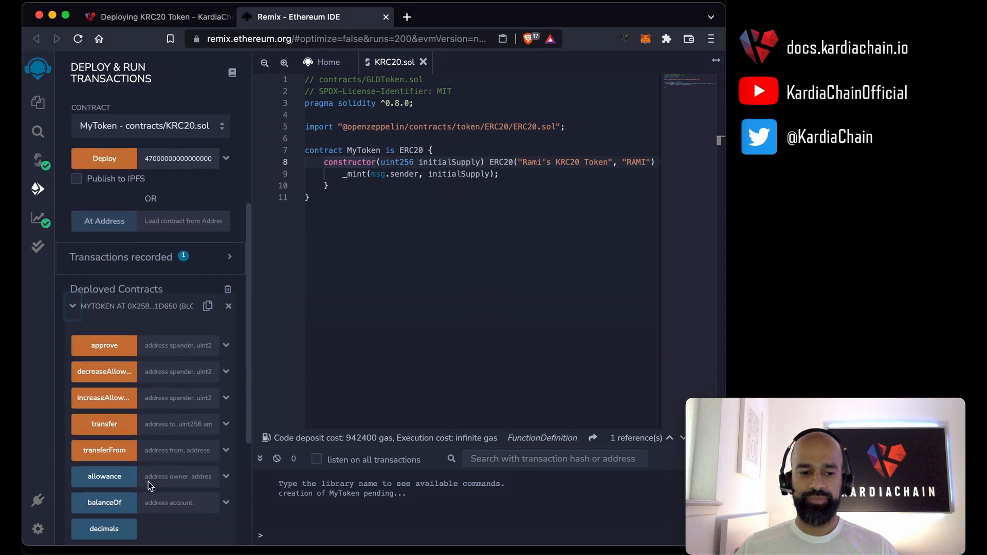
{"action": "left_click", "coordinate": [103, 382]}
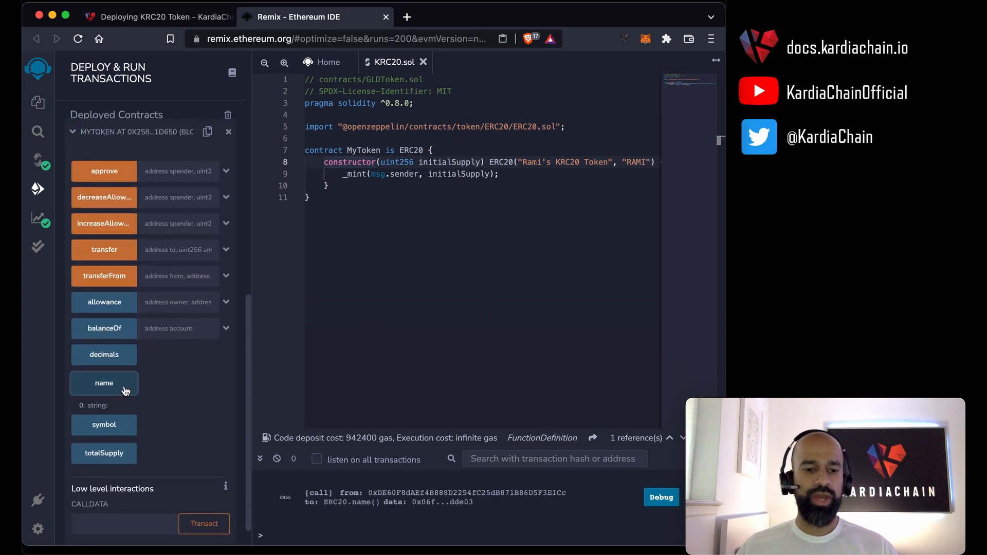
{"action": "left_click", "coordinate": [103, 383]}
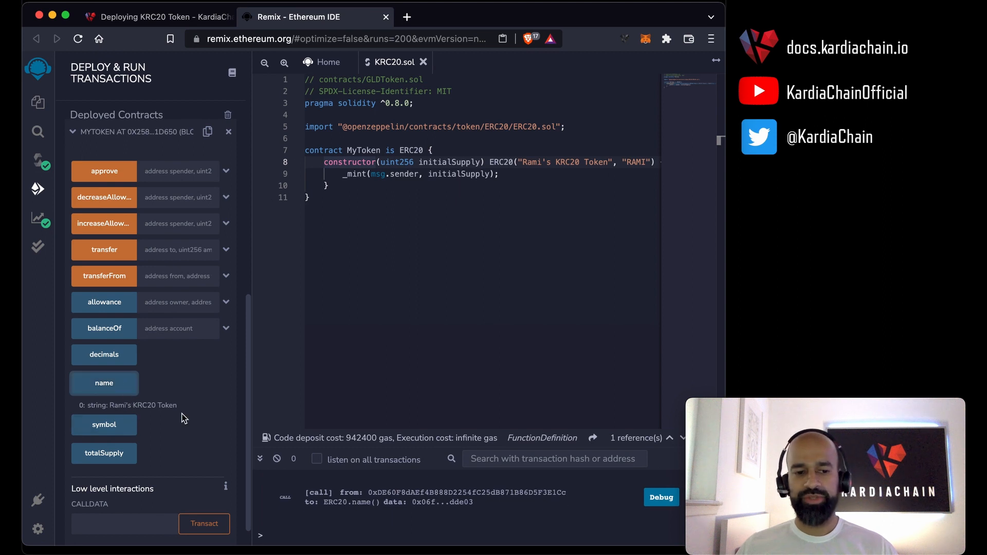
{"action": "left_click", "coordinate": [103, 425]}
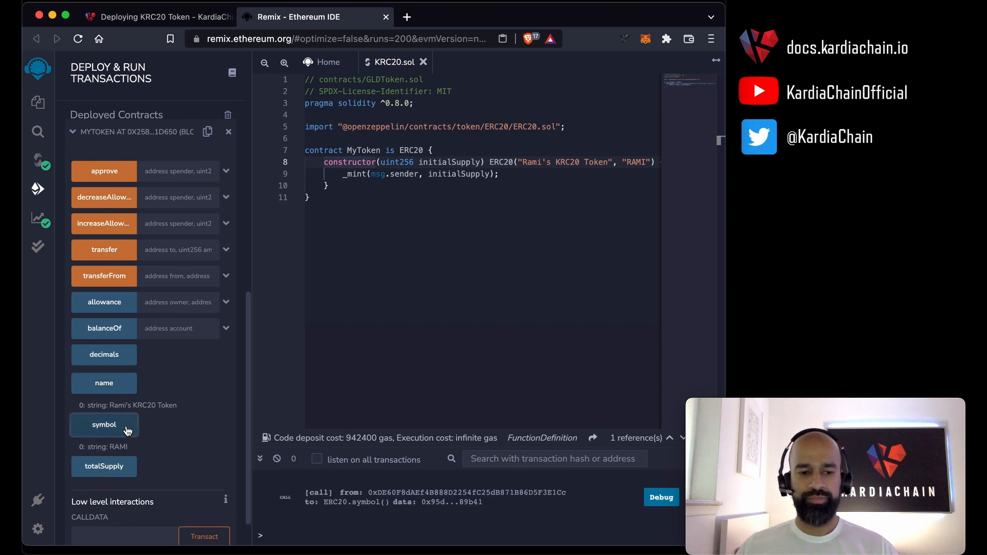
{"action": "left_click", "coordinate": [104, 467]}
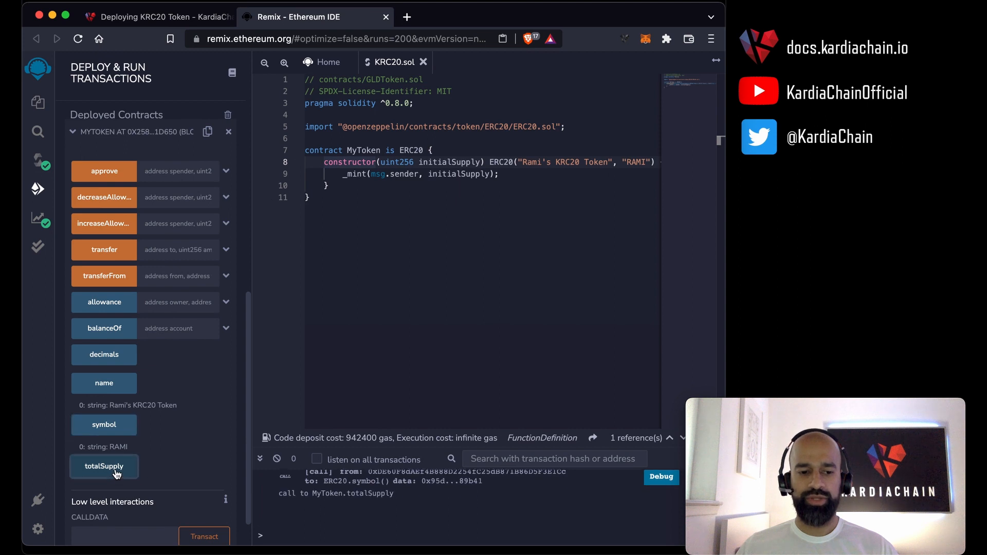
{"action": "left_click", "coordinate": [104, 466]}
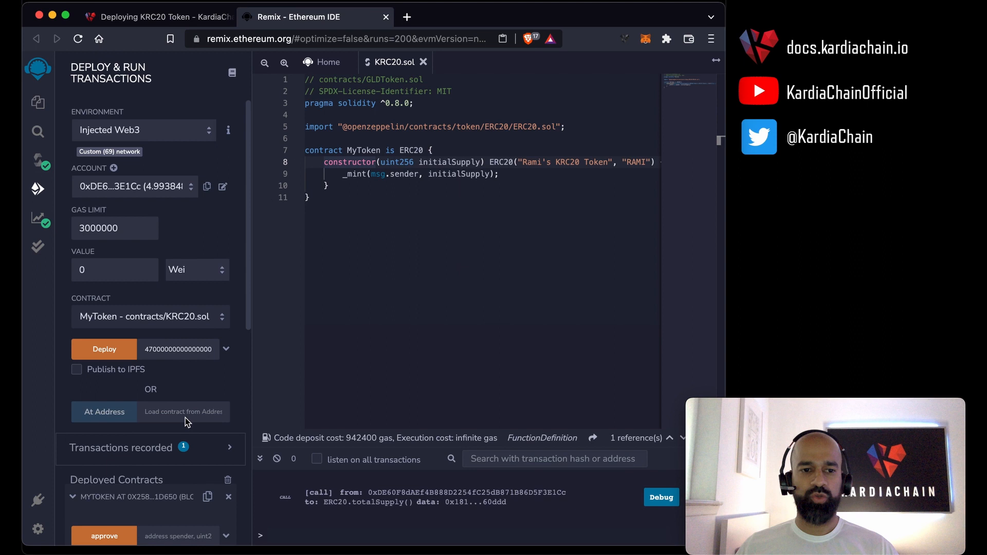
Query balanceOf for the account address to see its RAMI balance
{"action": "scroll", "scroll_direction": "down", "scroll_amount": 3}
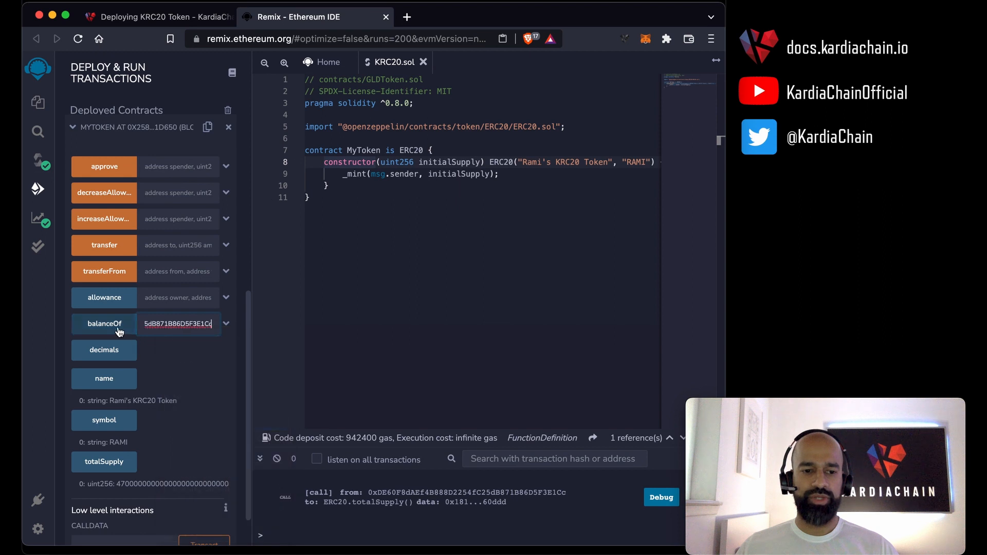
{"action": "left_click", "coordinate": [103, 324]}
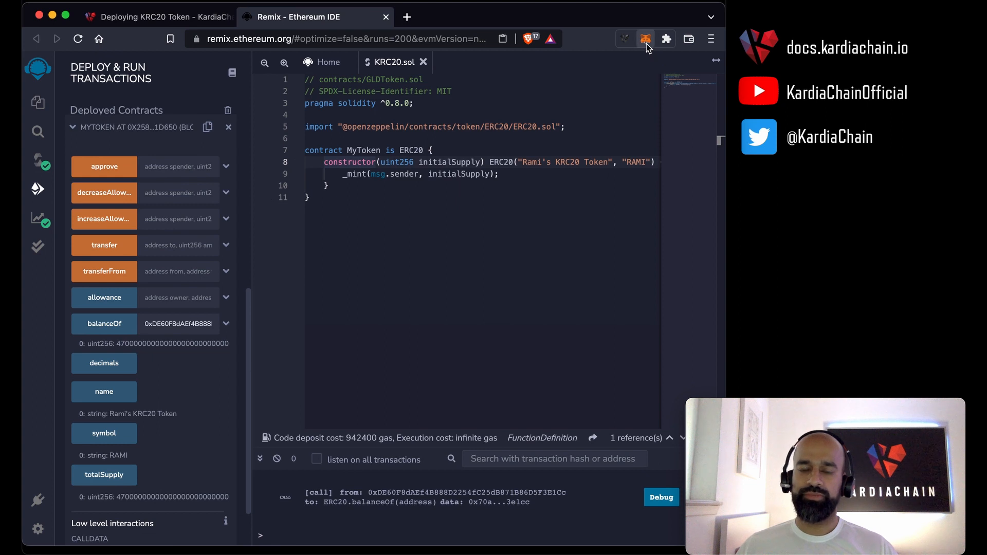
Import the RAMI token by contract address into MetaMask, showing 47000000 RAMI
{"action": "left_click", "coordinate": [646, 38]}
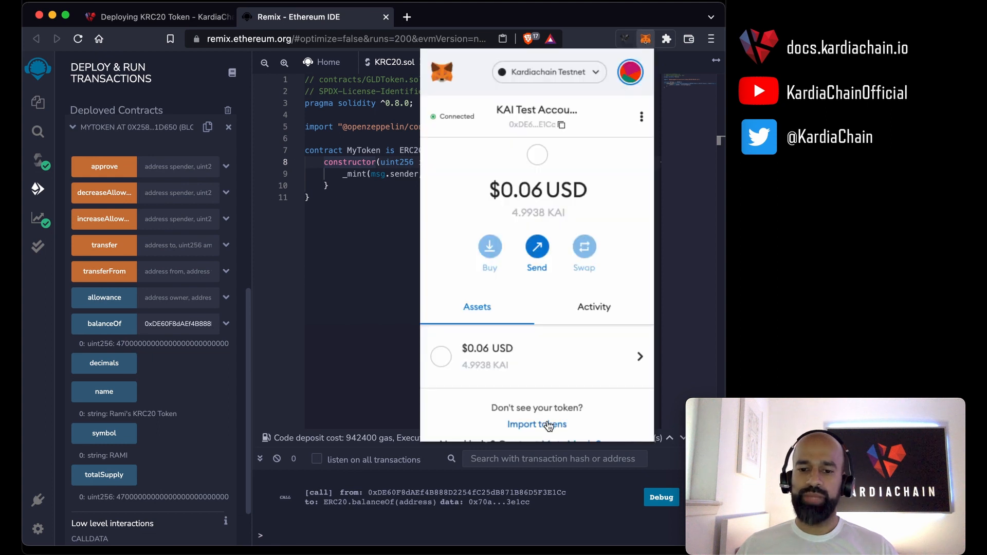
{"action": "left_click", "coordinate": [537, 425]}
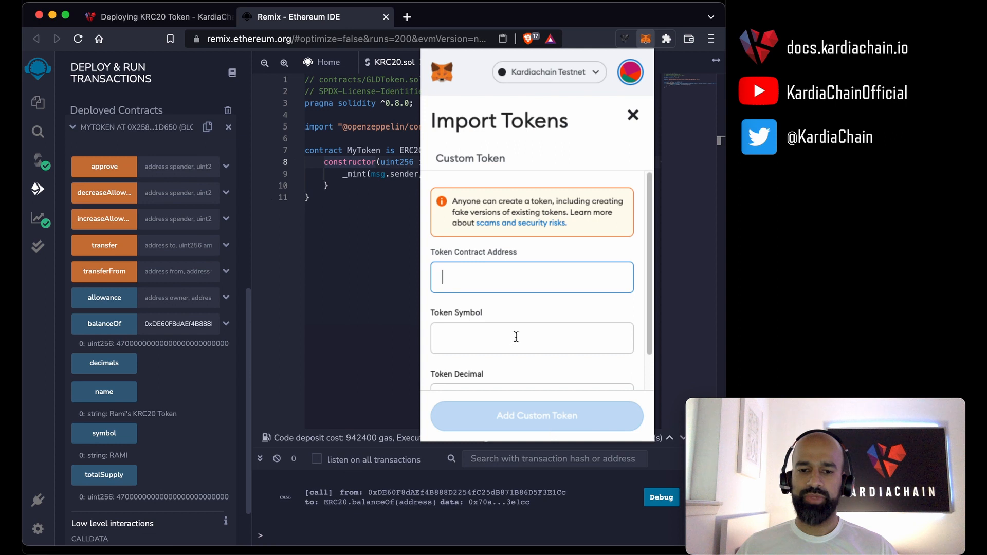
{"action": "type", "text": "A48516f33A10F47C7206941081D650"}
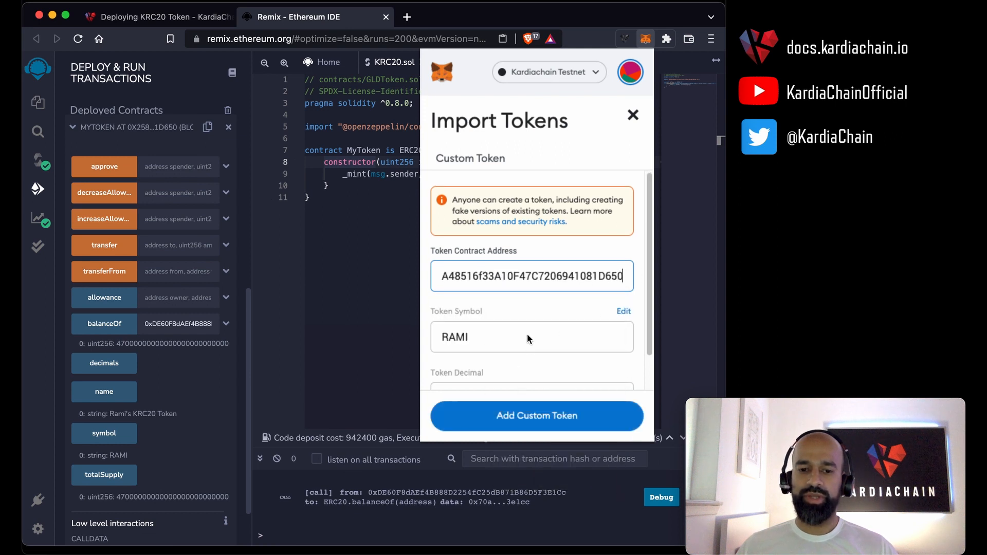
{"action": "scroll", "scroll_direction": "down", "scroll_amount": 3}
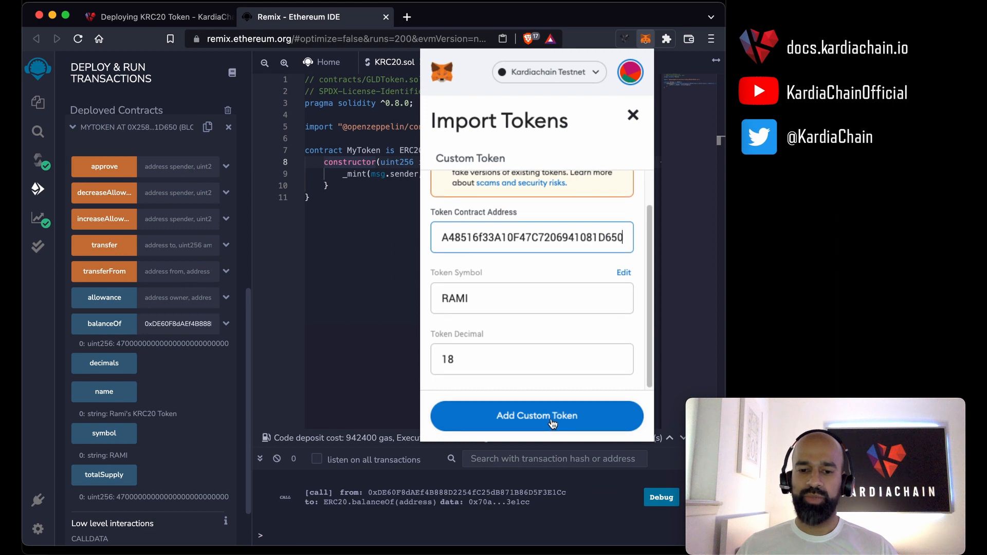
{"action": "left_click", "coordinate": [537, 415]}
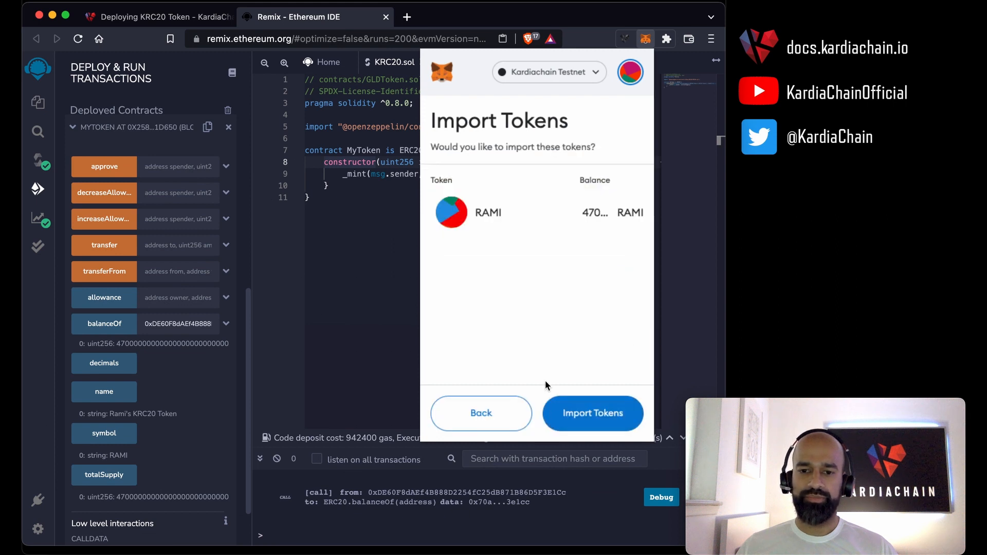
{"action": "left_click", "coordinate": [592, 413]}
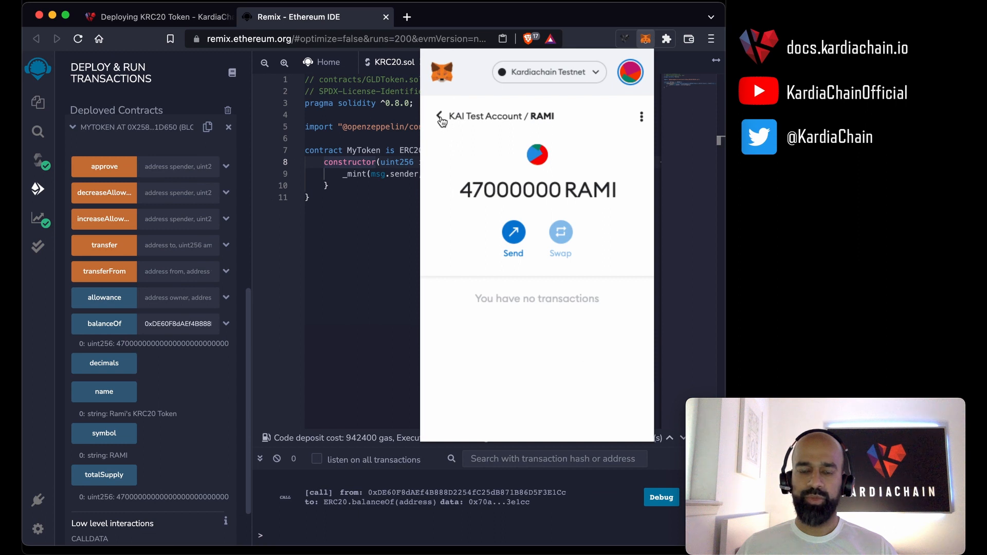
{"action": "left_click", "coordinate": [442, 117]}
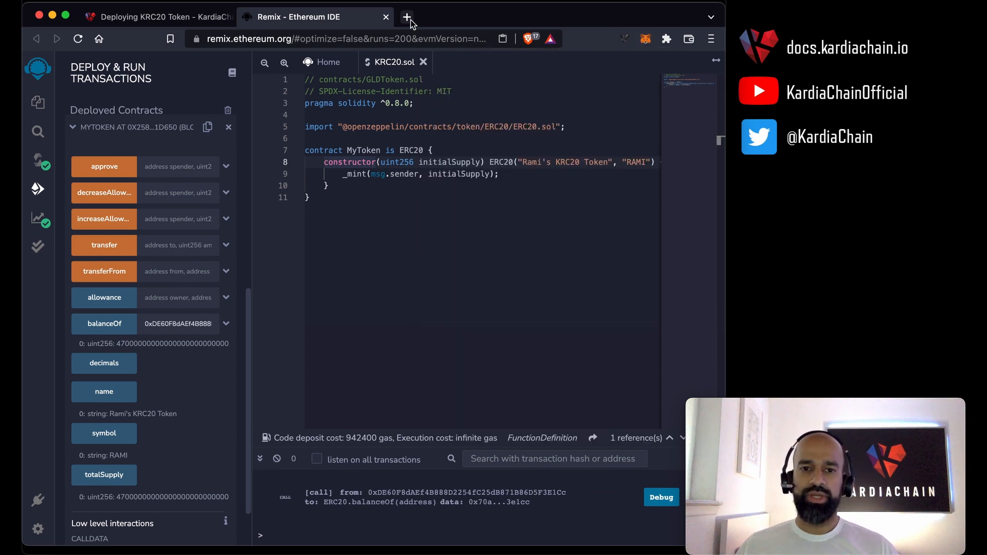
Search the contract address in KardiaChain Explorer and open Rami's KRC20 Token
{"action": "left_click", "coordinate": [407, 18]}
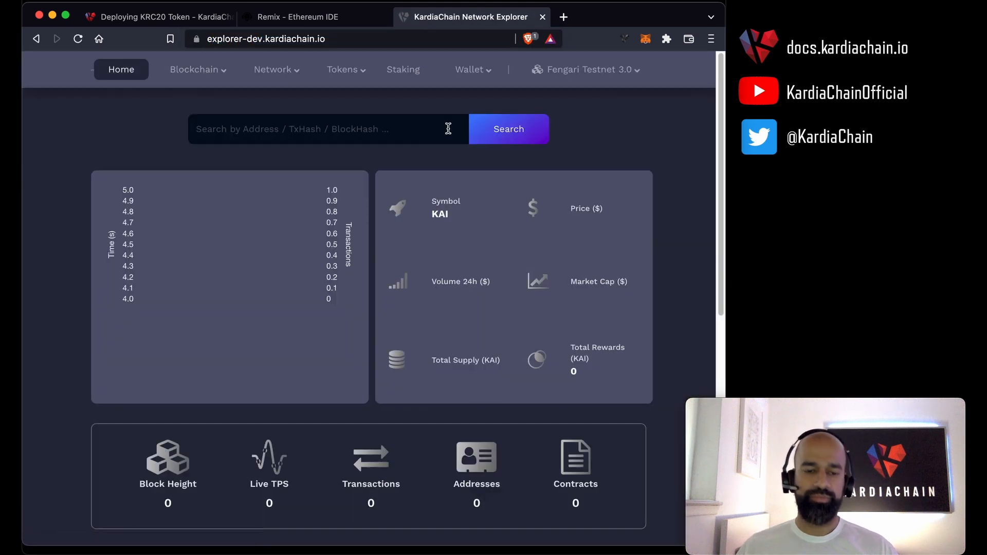
{"action": "right_click", "coordinate": [327, 129]}
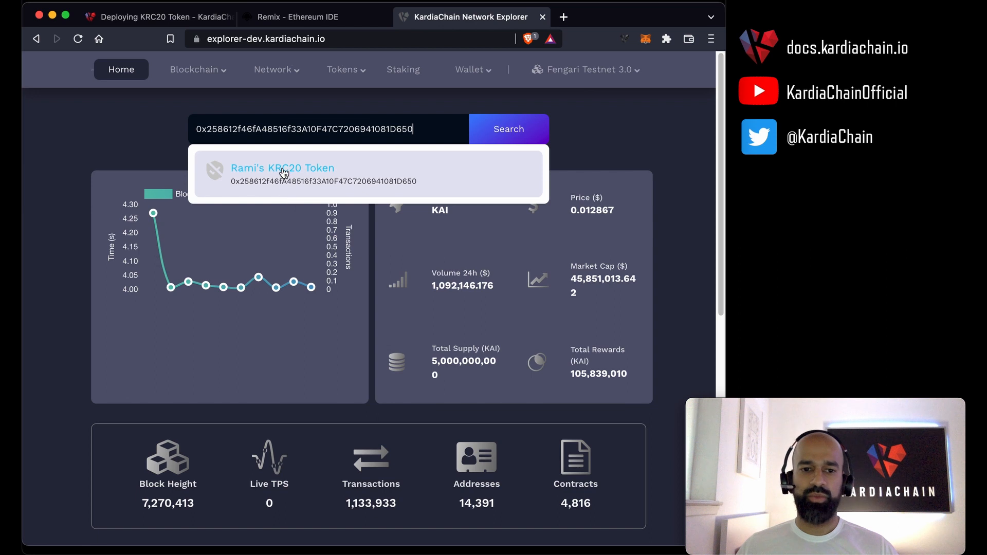
{"action": "left_click", "coordinate": [282, 175]}
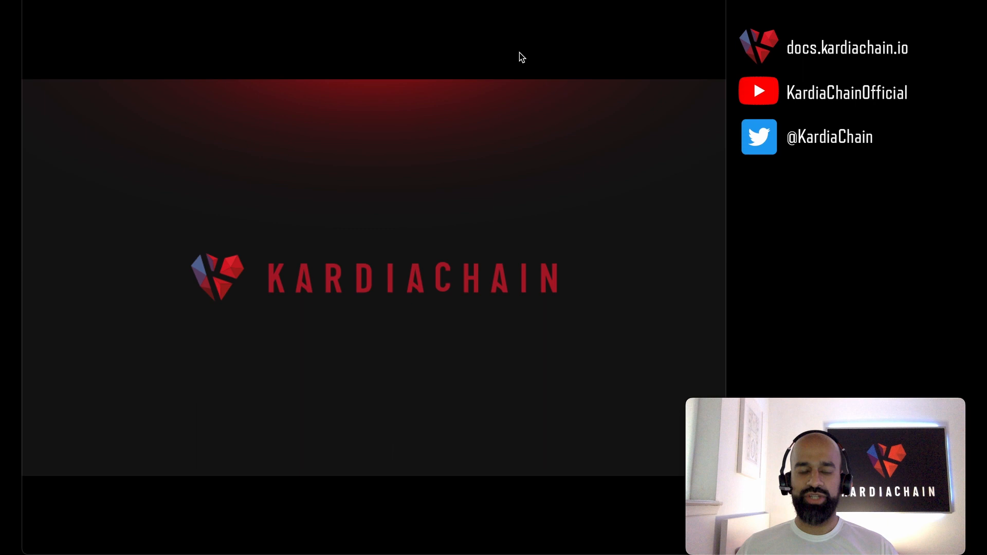
{"action": "mouse_move", "coordinate": [531, 59]}
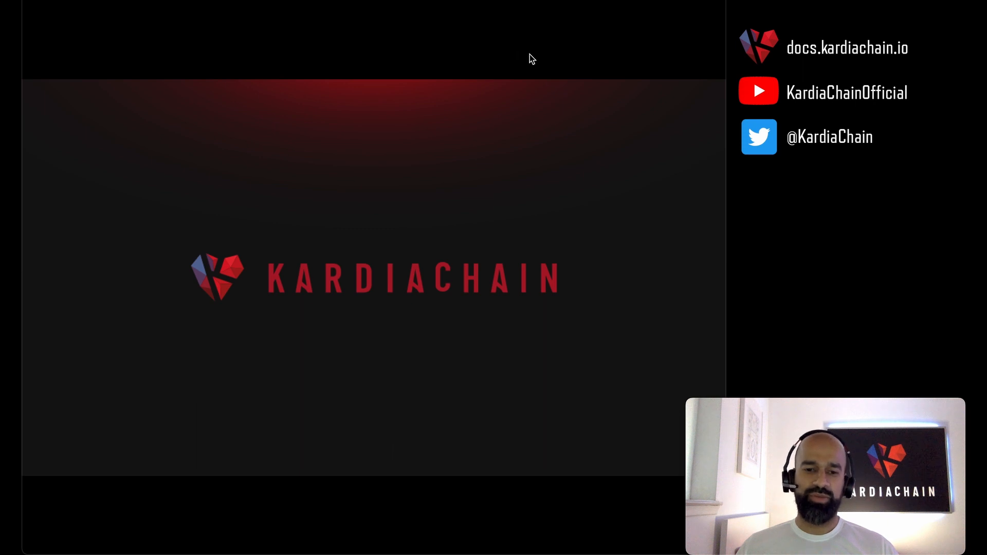